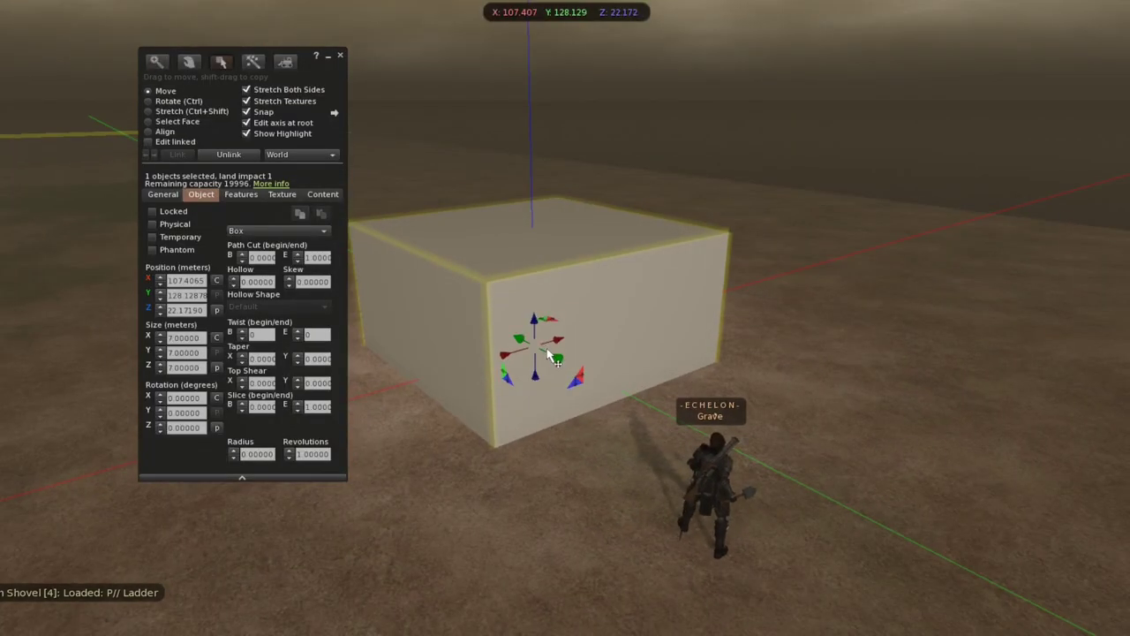
# Stretch the box into a thin wall-like panel using a side handle
pyautogui.click(149, 109)
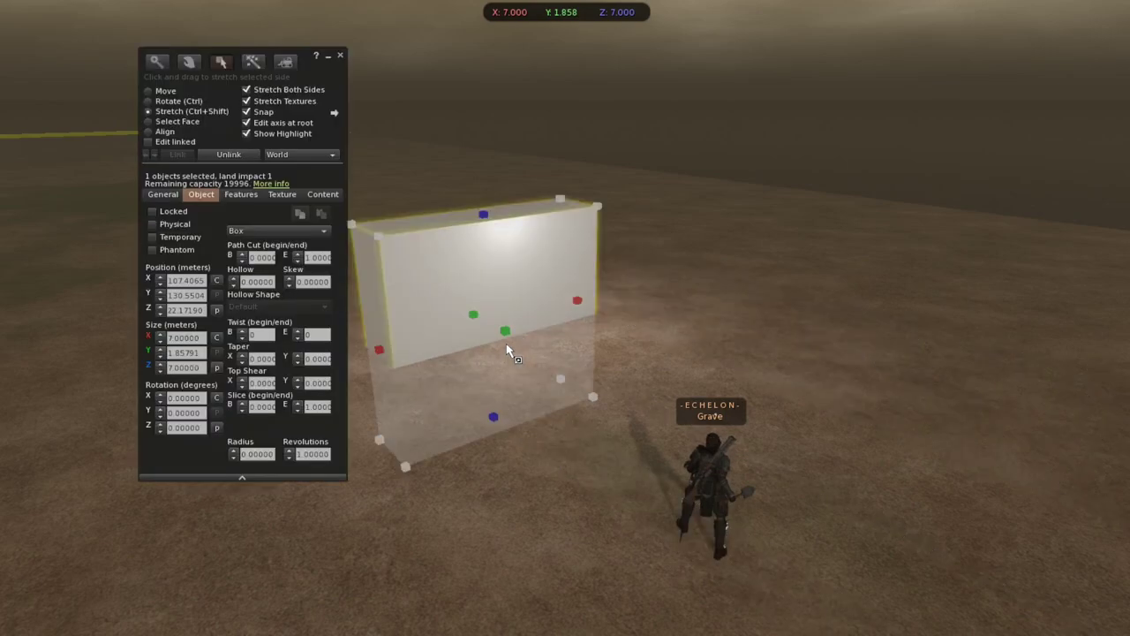
pyautogui.moveTo(509, 344); pyautogui.dragTo(558, 318)
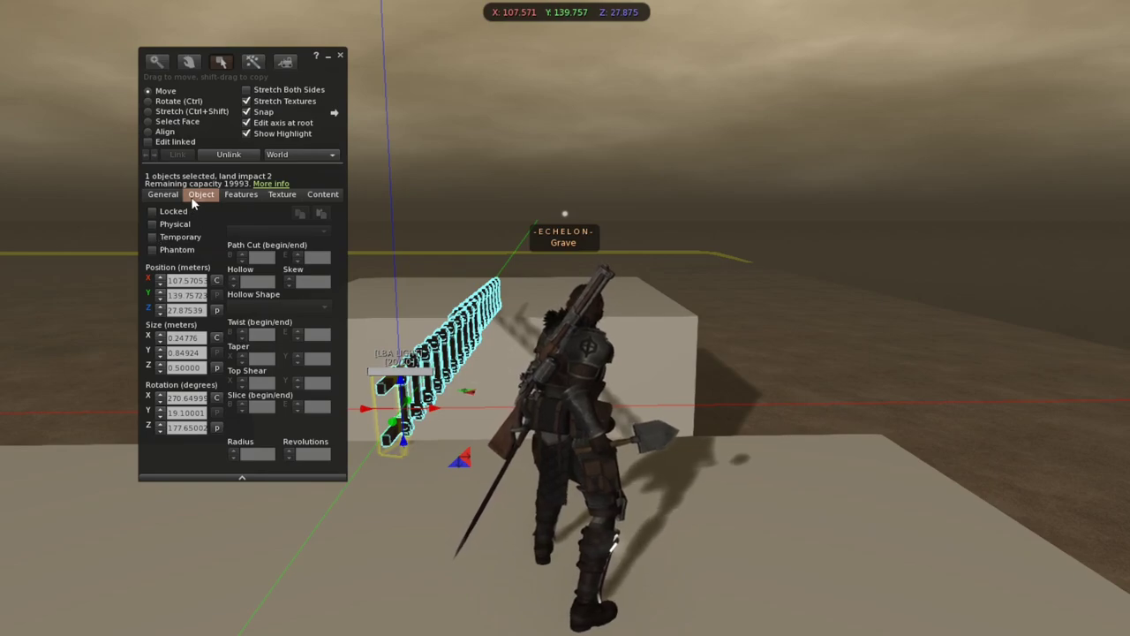
# Review the ladder's Features and Content tabs, then select the worn shovel for editing
pyautogui.click(240, 193)
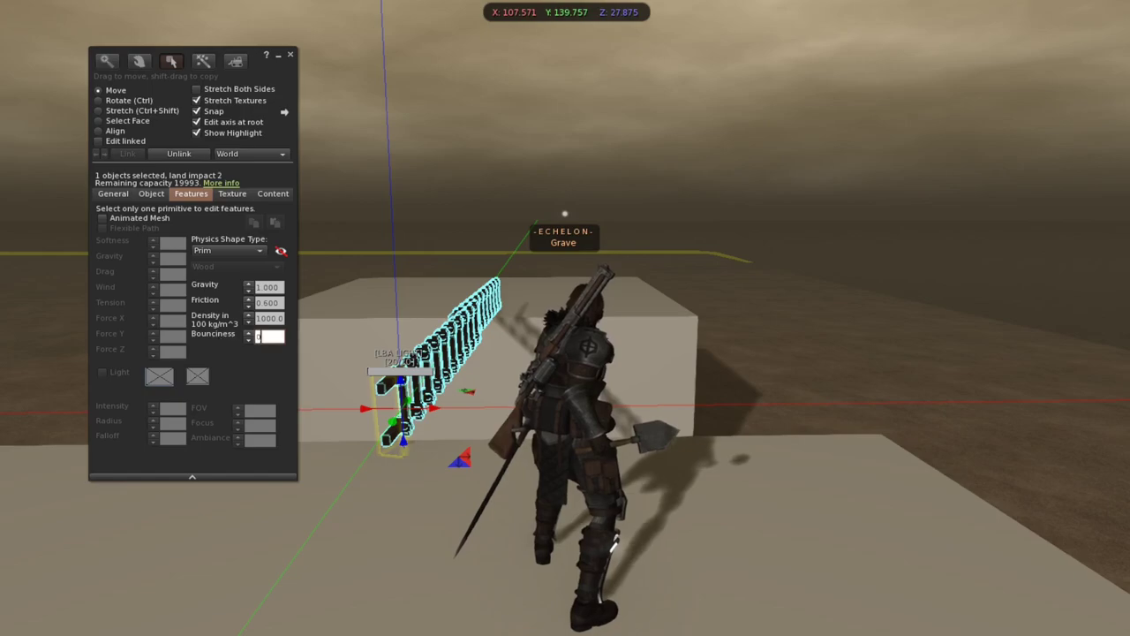
pyautogui.click(151, 193)
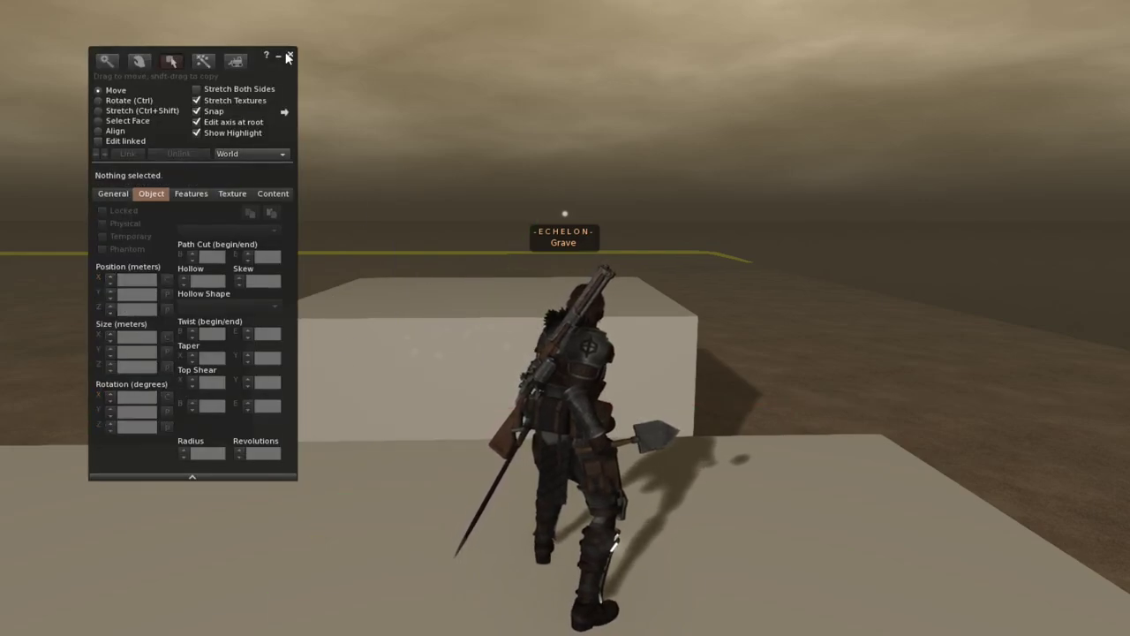
pyautogui.click(290, 55)
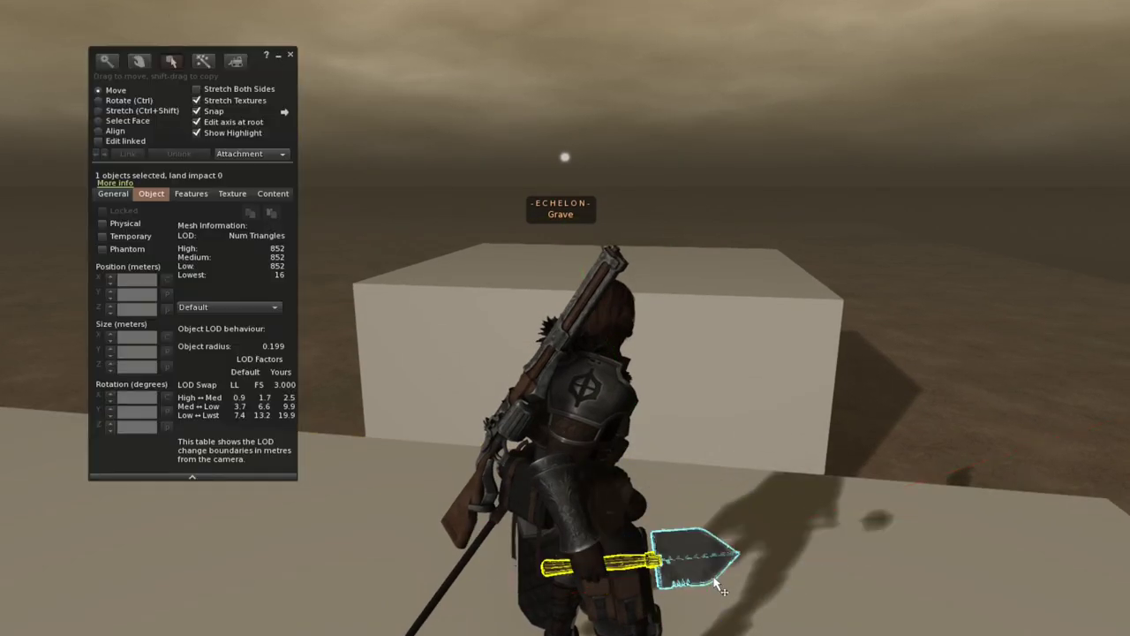
pyautogui.click(272, 193)
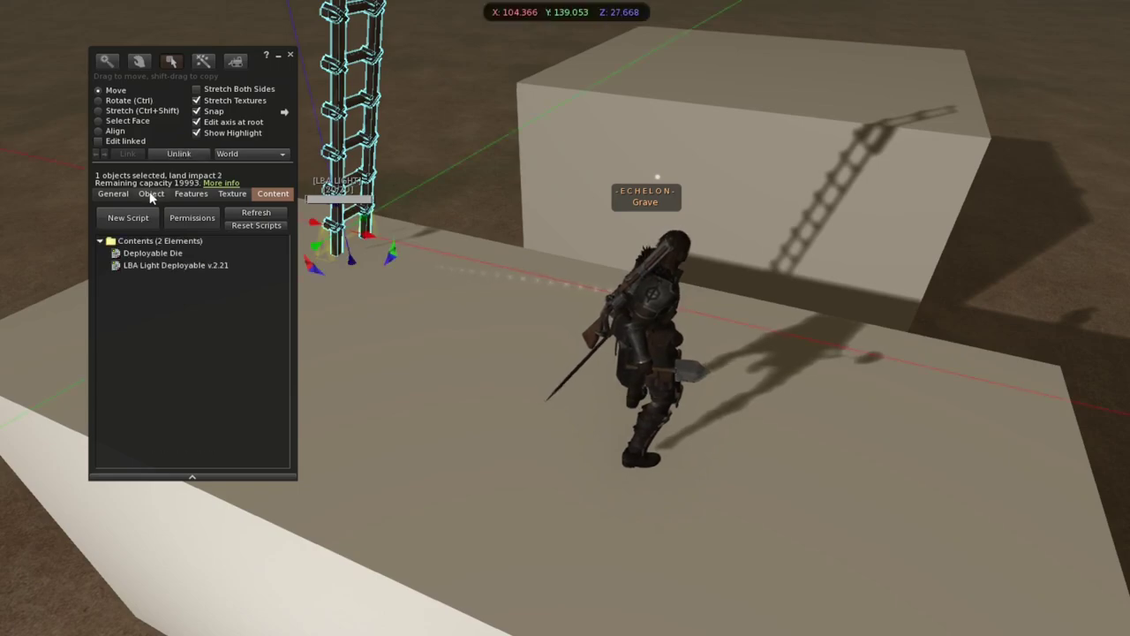
pyautogui.click(191, 192)
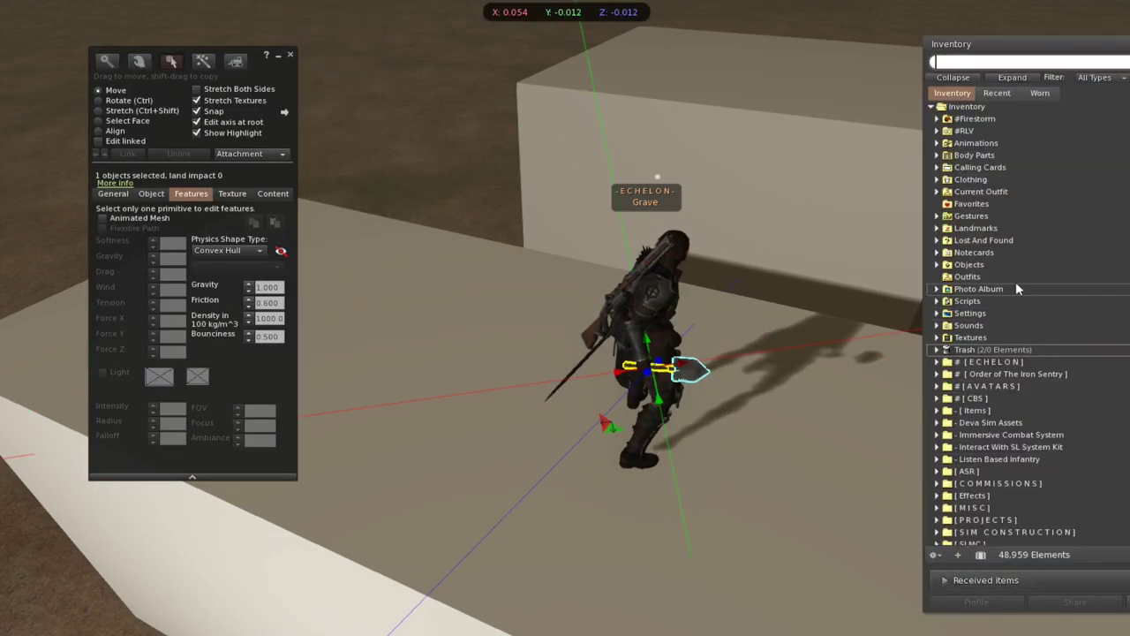
# Show the shovel's Content tab alongside the new Object in the inventory's Objects folder
pyautogui.click(272, 193)
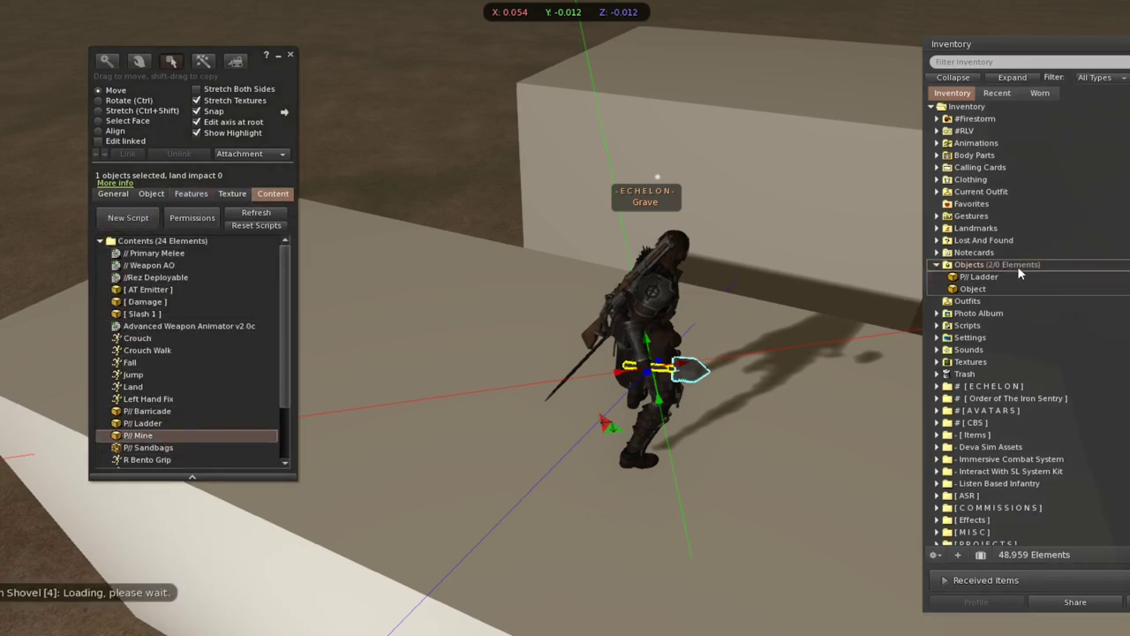
pyautogui.click(289, 53)
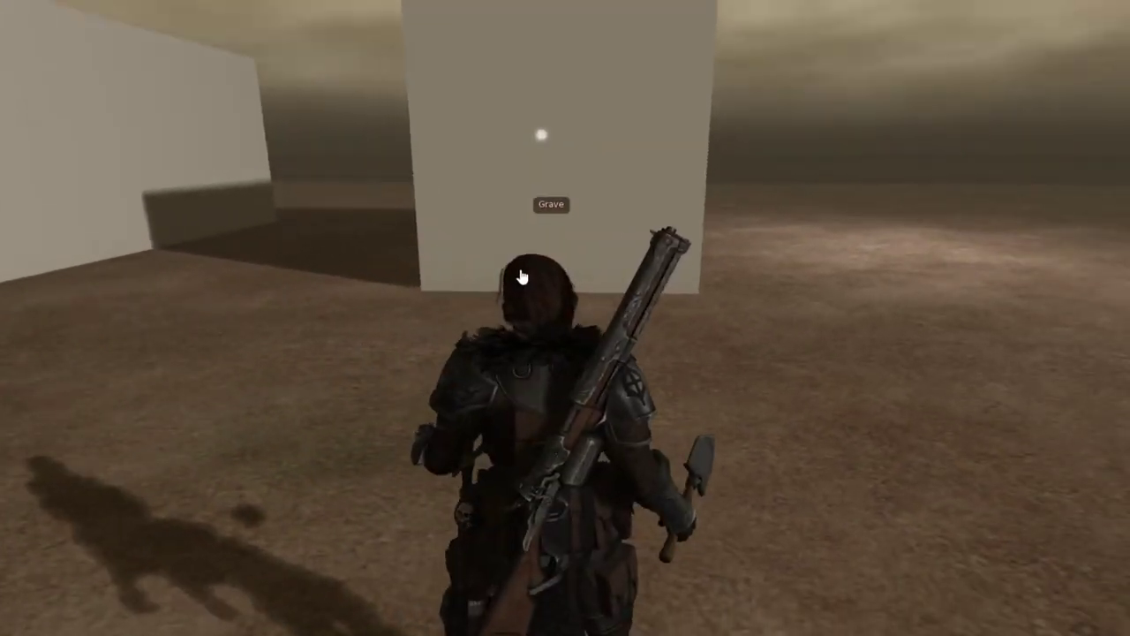
pyautogui.moveTo(548, 283)
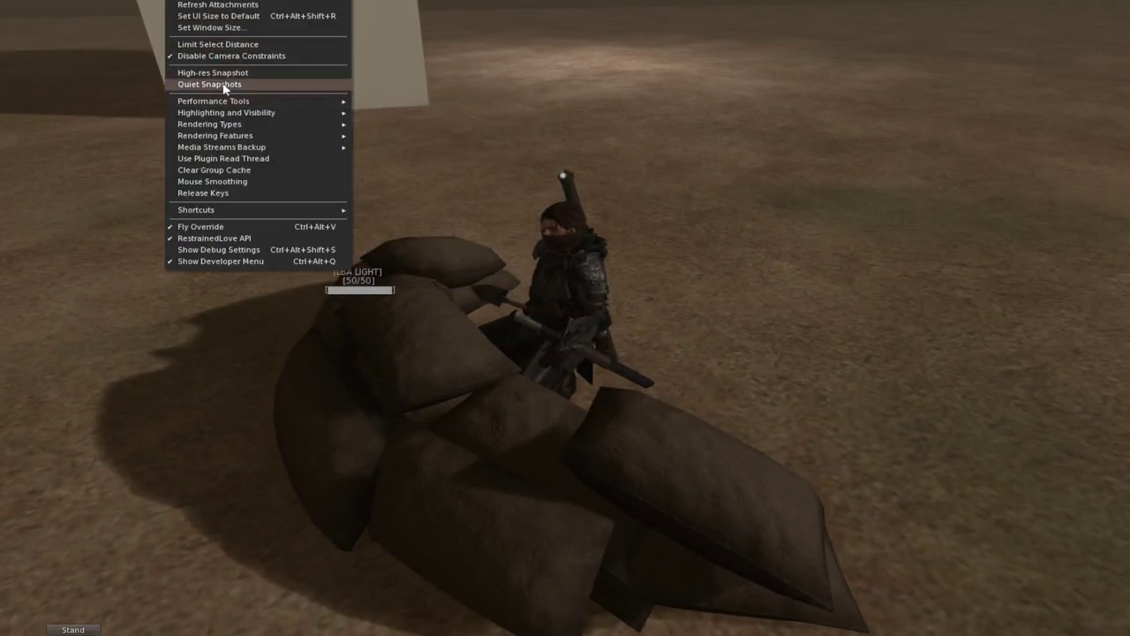
pyautogui.click(266, 54)
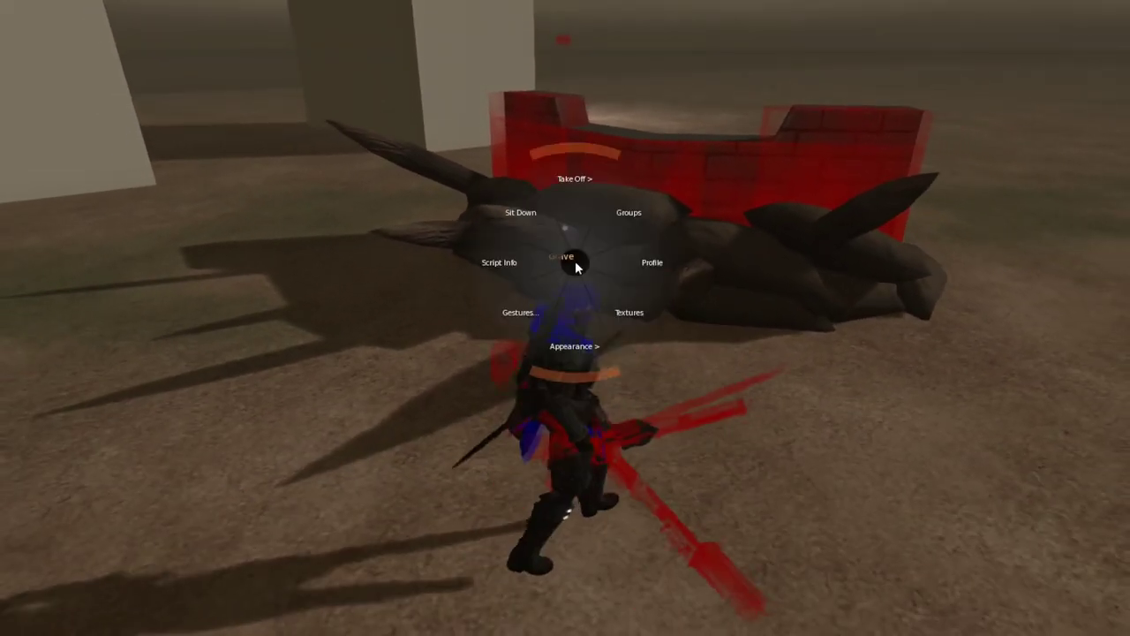
# Dismiss the pie menu without choosing after deploying the barricade
pyautogui.click(629, 211)
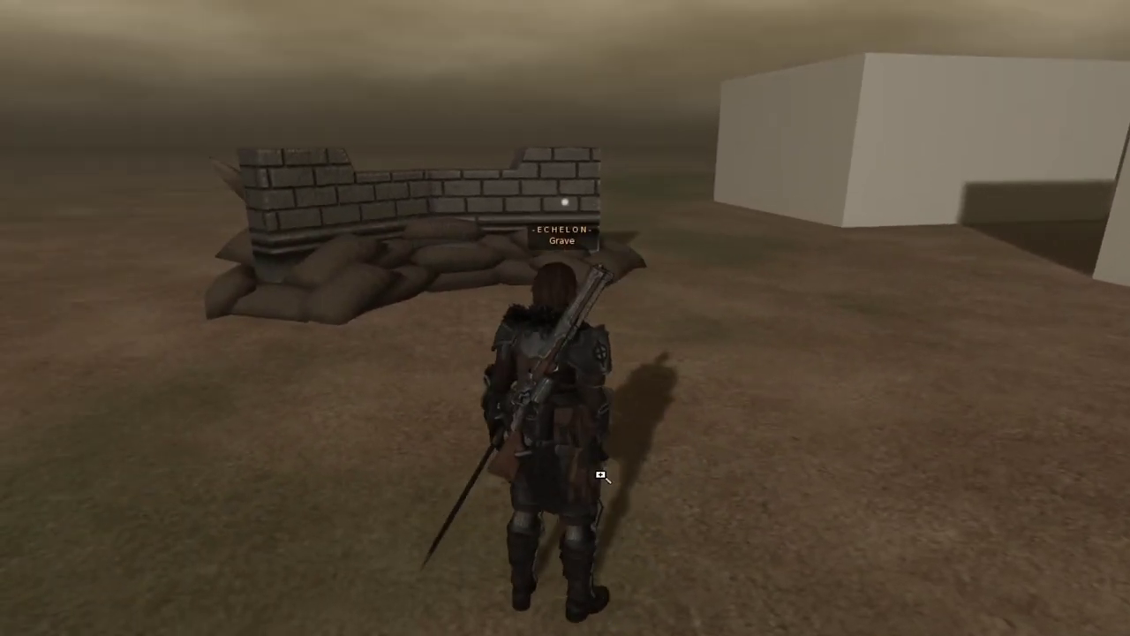
# Leave the worn shovel's options and select the plain cube on the ground for editing
pyautogui.rightClick(604, 477)
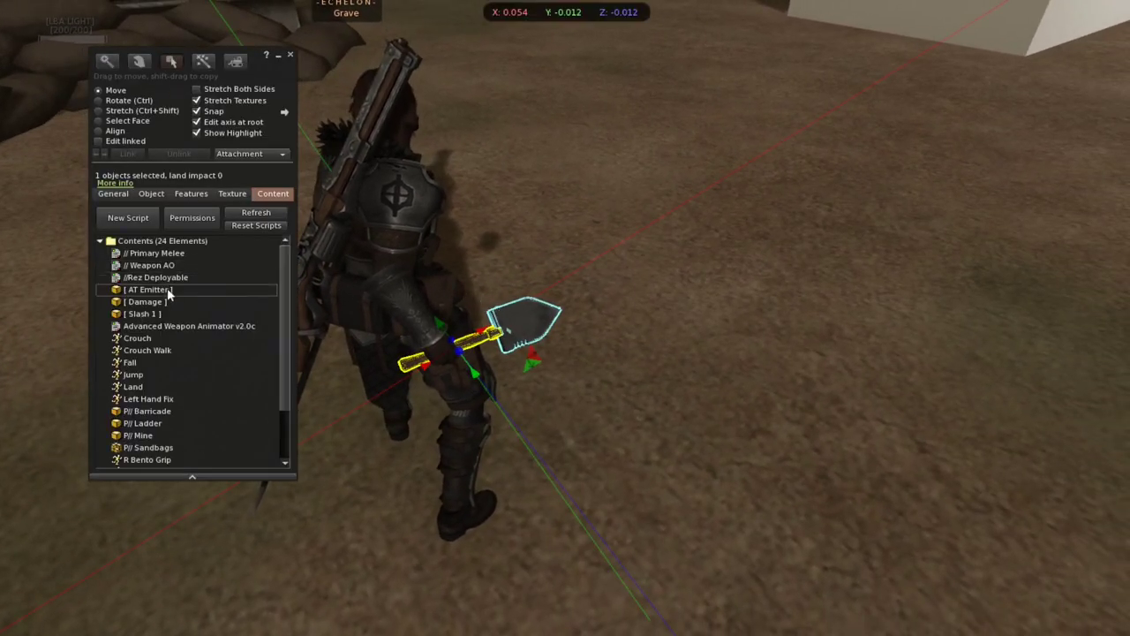
pyautogui.scroll(-3)
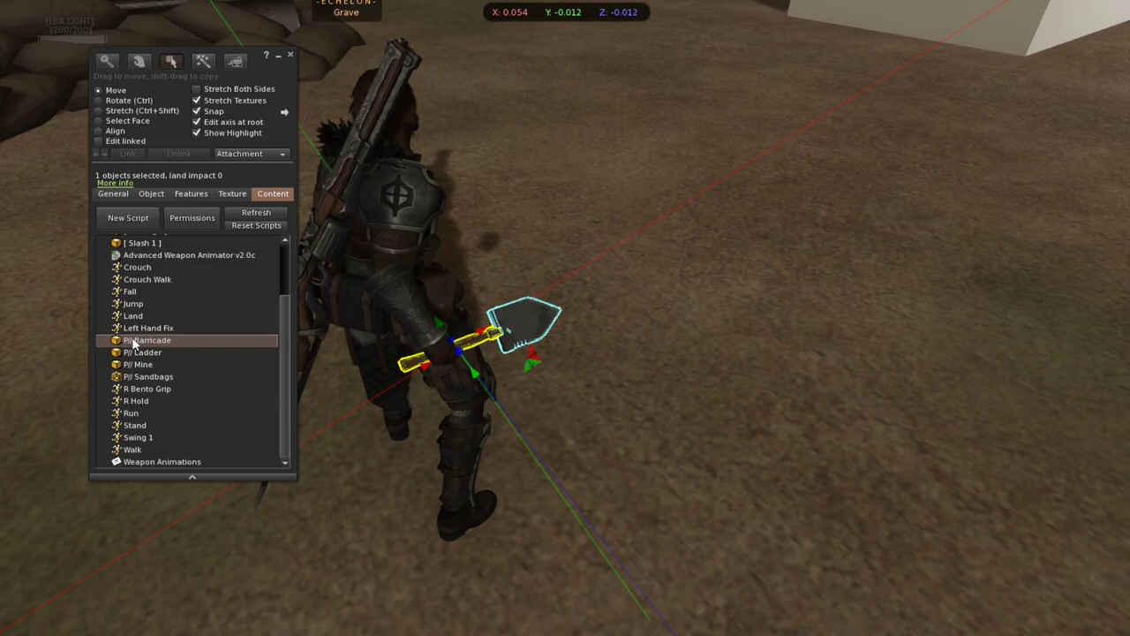
pyautogui.moveTo(127, 344)
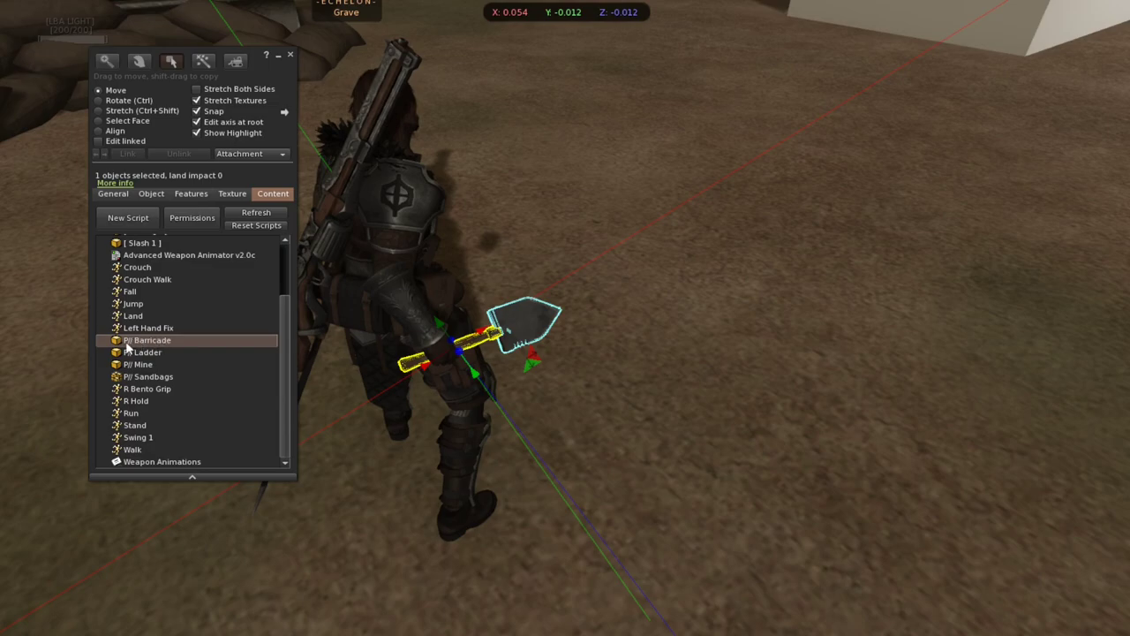
pyautogui.moveTo(134, 349)
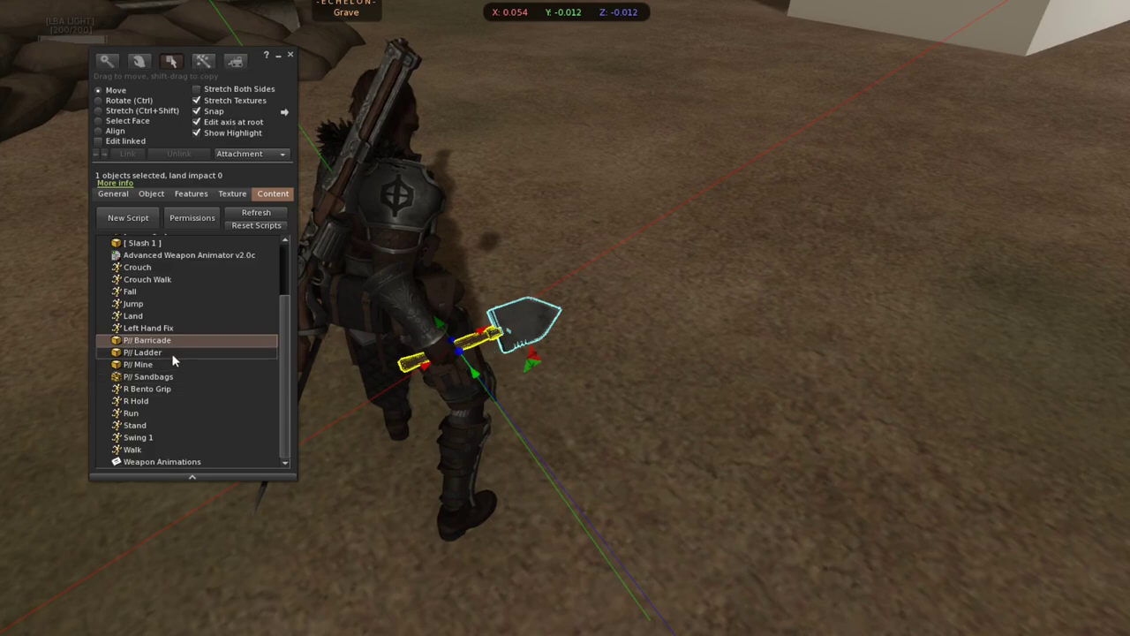
pyautogui.click(203, 60)
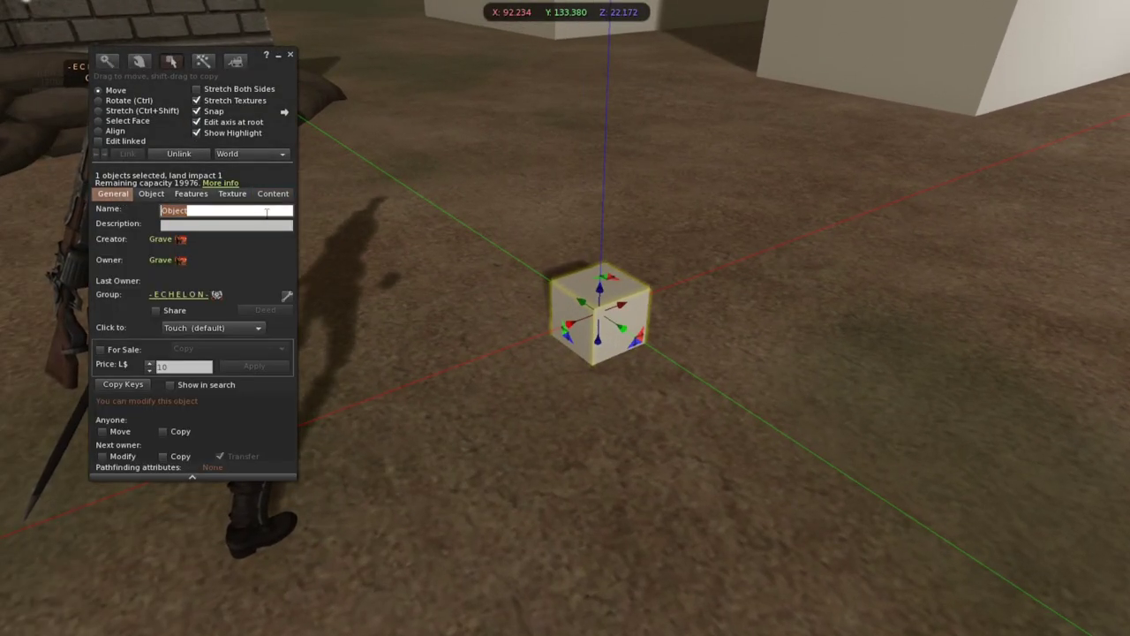
# Enter the cube's new name in the General tab's Name field
pyautogui.write('Pr')
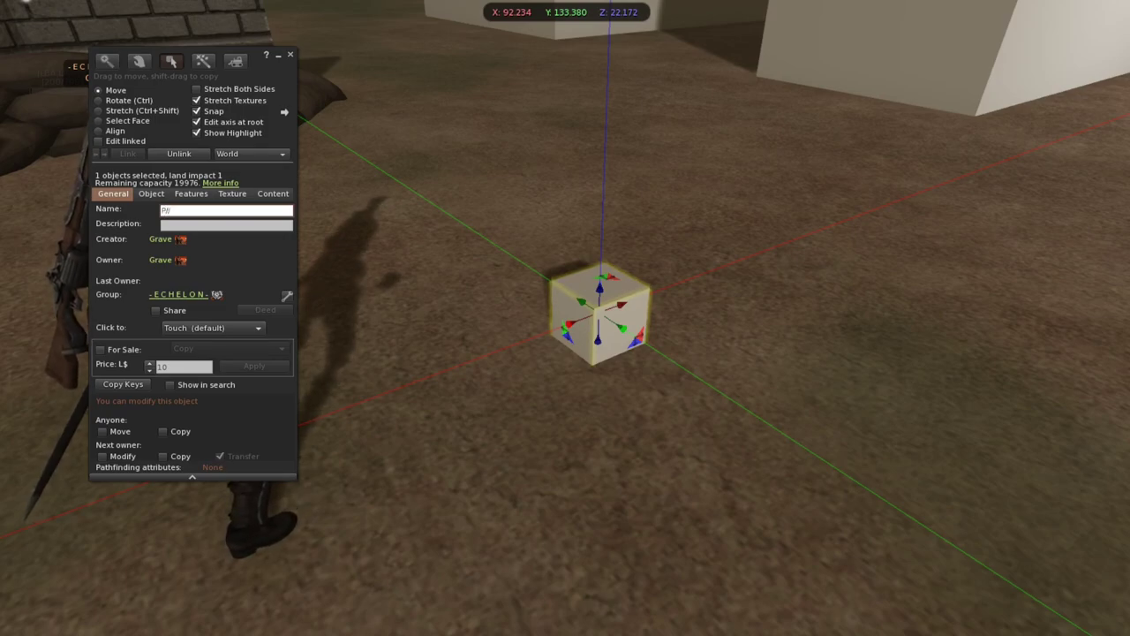
pyautogui.write('Item')
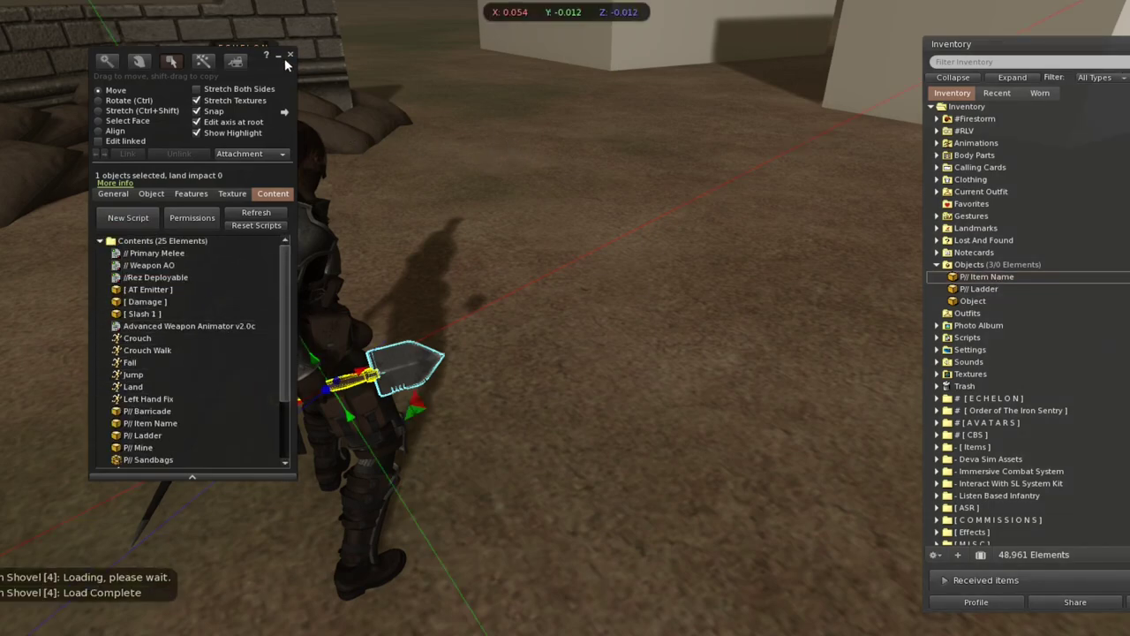
# Move FI Item Name from the Objects folder into the shovel's contents
pyautogui.click(289, 53)
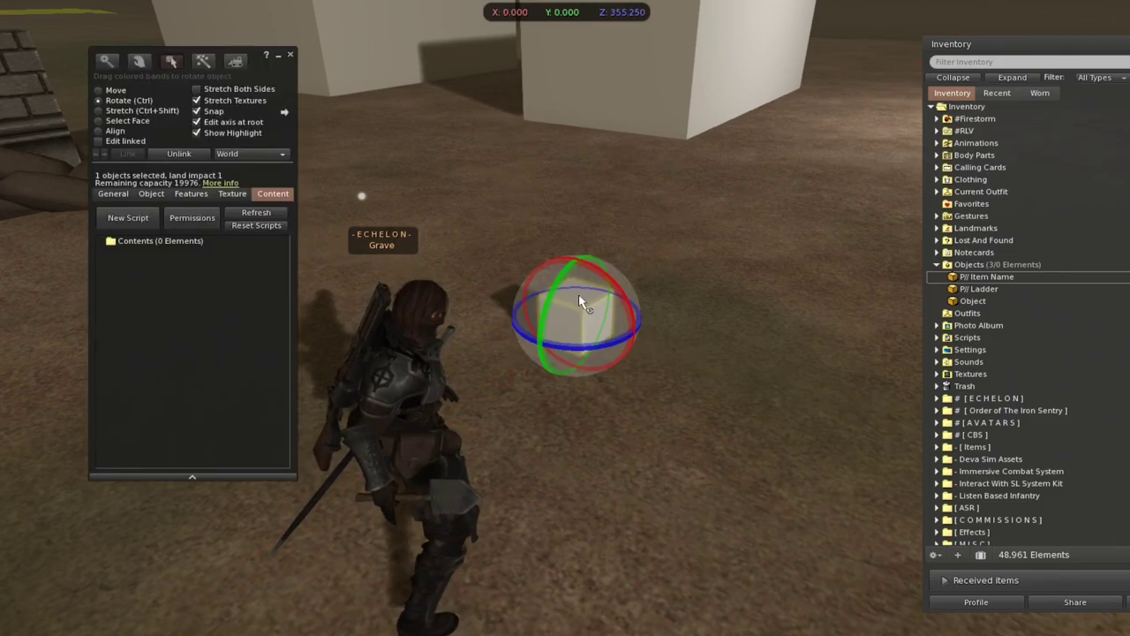
# Switch to Move mode and take the plain cube back into inventory via the pie menu
pyautogui.click(99, 89)
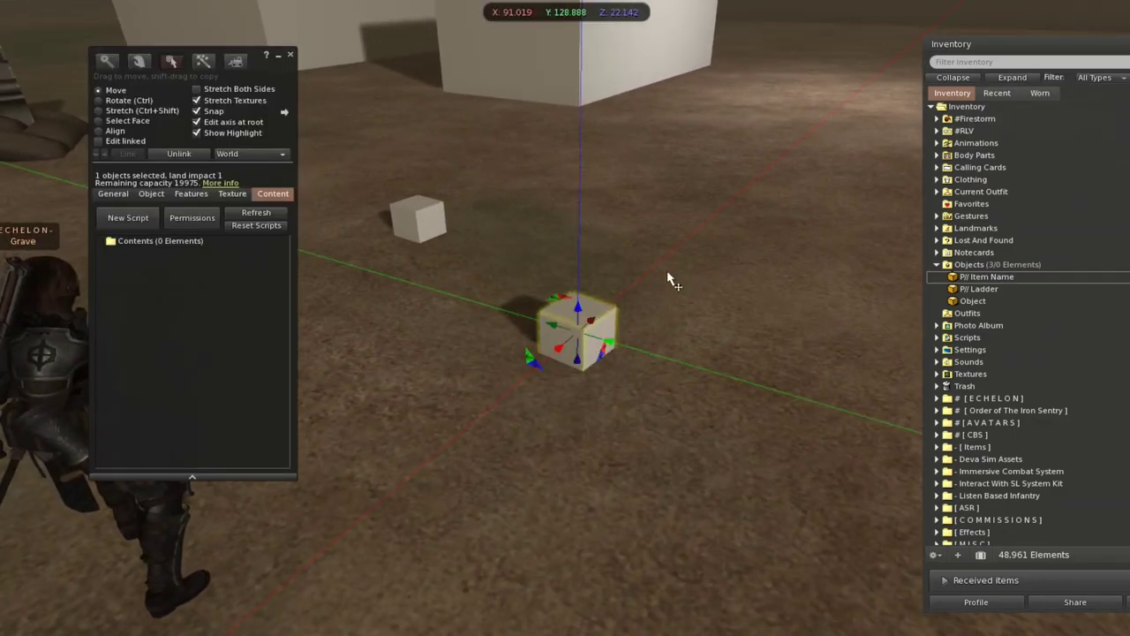
pyautogui.moveTo(601, 169)
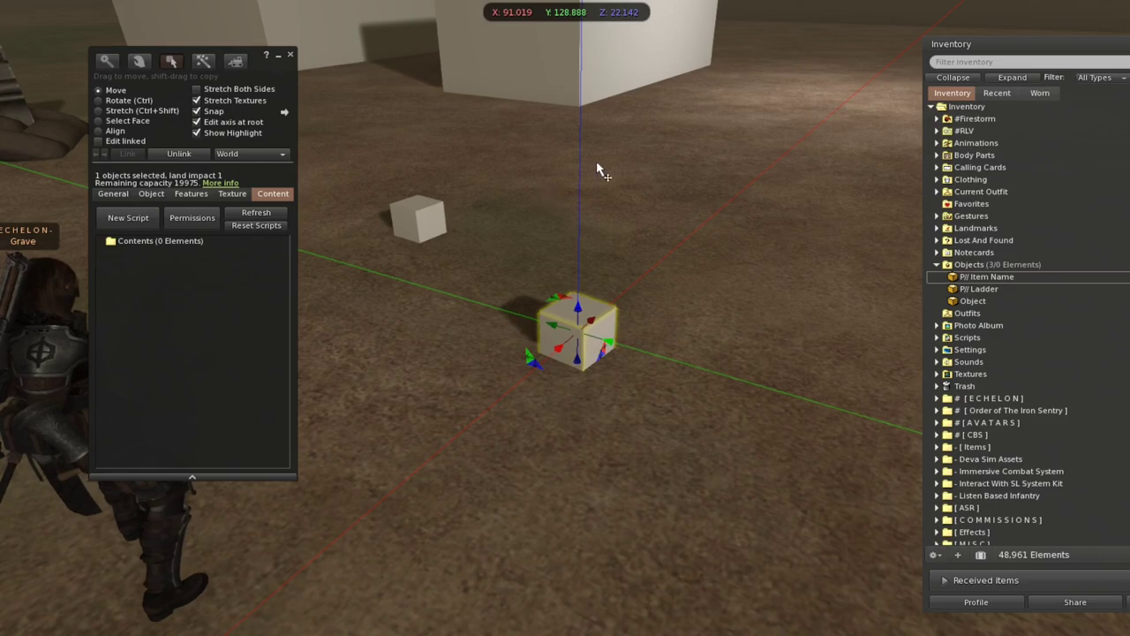
pyautogui.moveTo(529, 143)
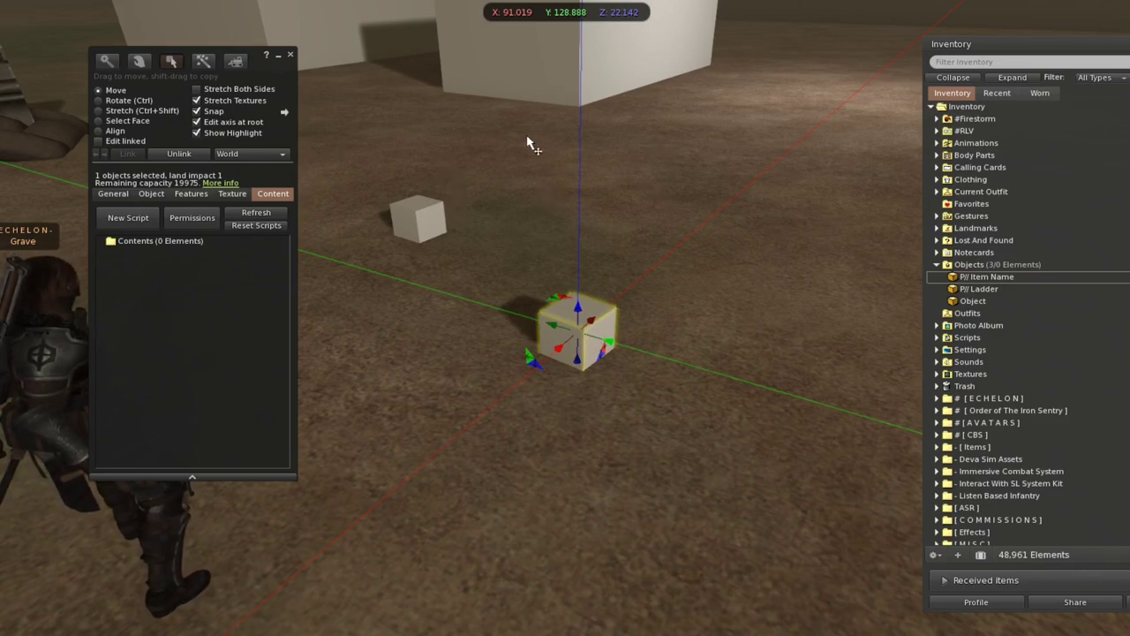
pyautogui.moveTo(468, 339)
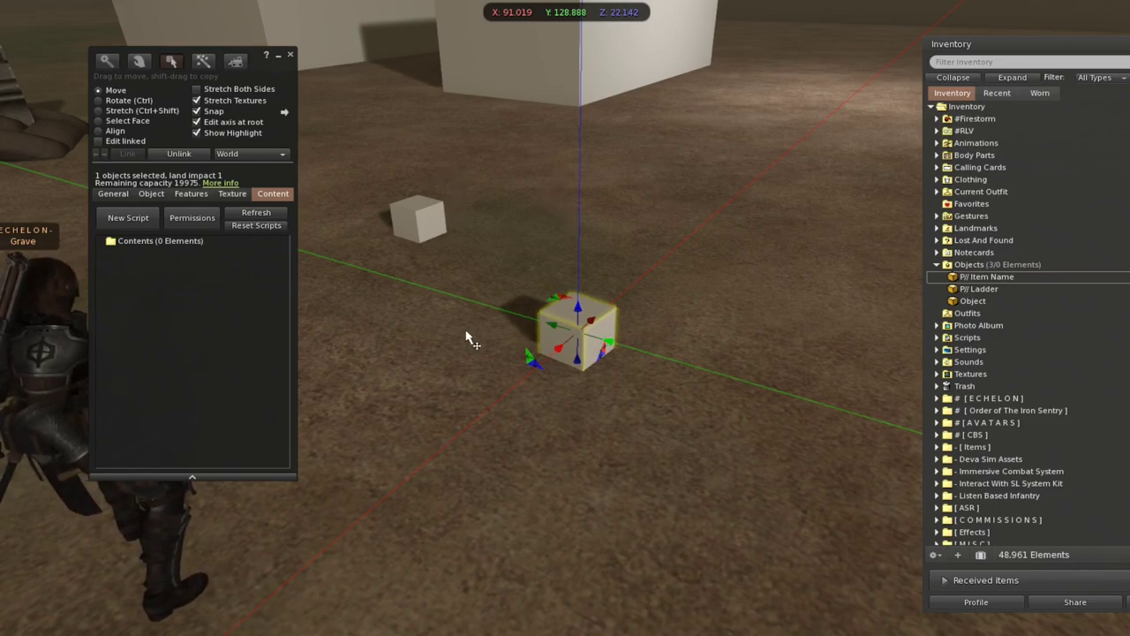
pyautogui.moveTo(579, 332); pyautogui.dragTo(420, 221)
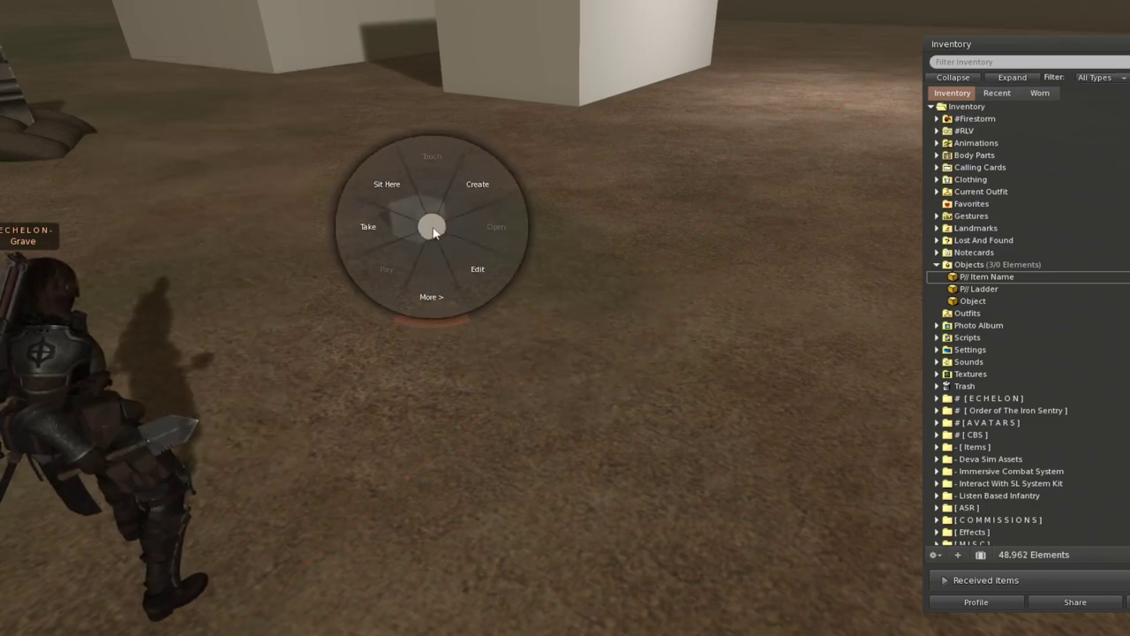
pyautogui.click(477, 269)
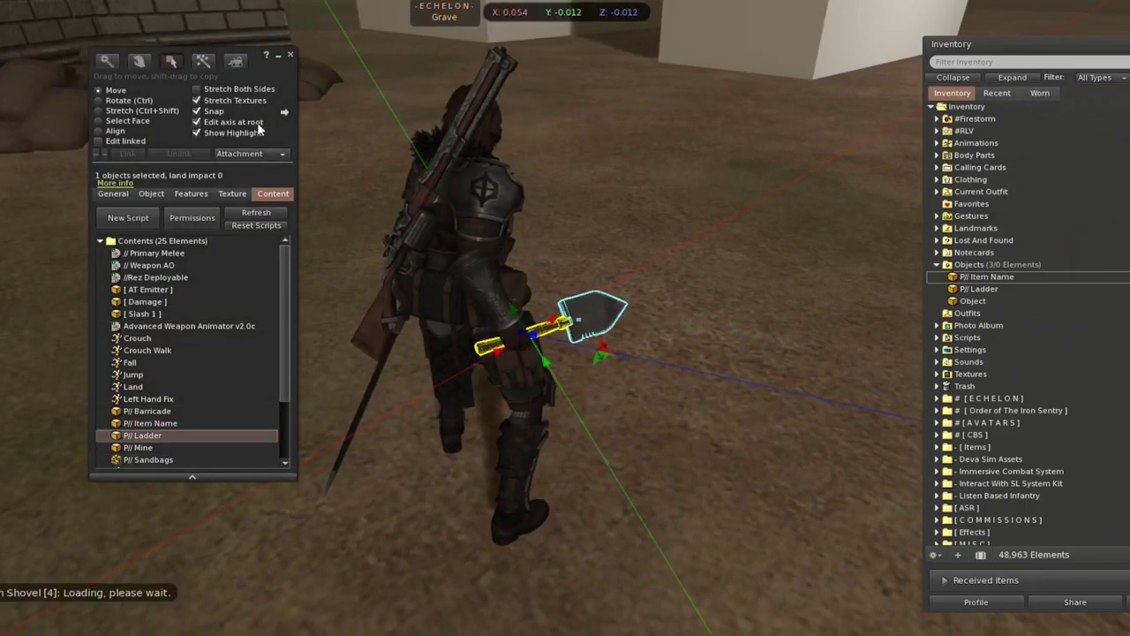
# Select the extra FI Item Name in the shovel's contents and delete it
pyautogui.click(289, 53)
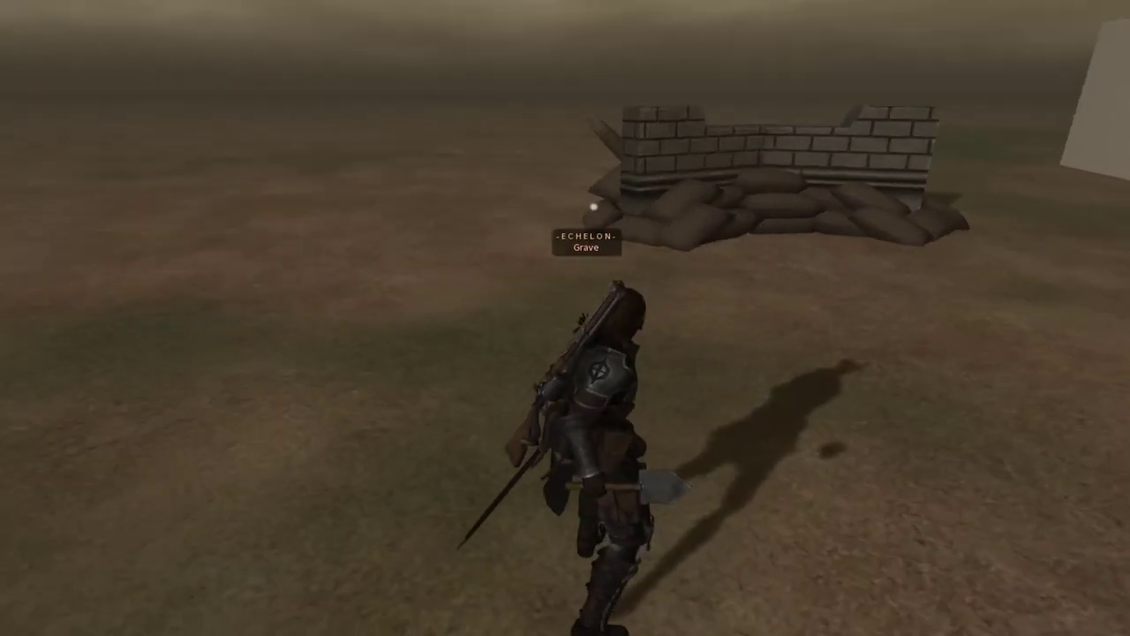
pyautogui.moveTo(680, 394)
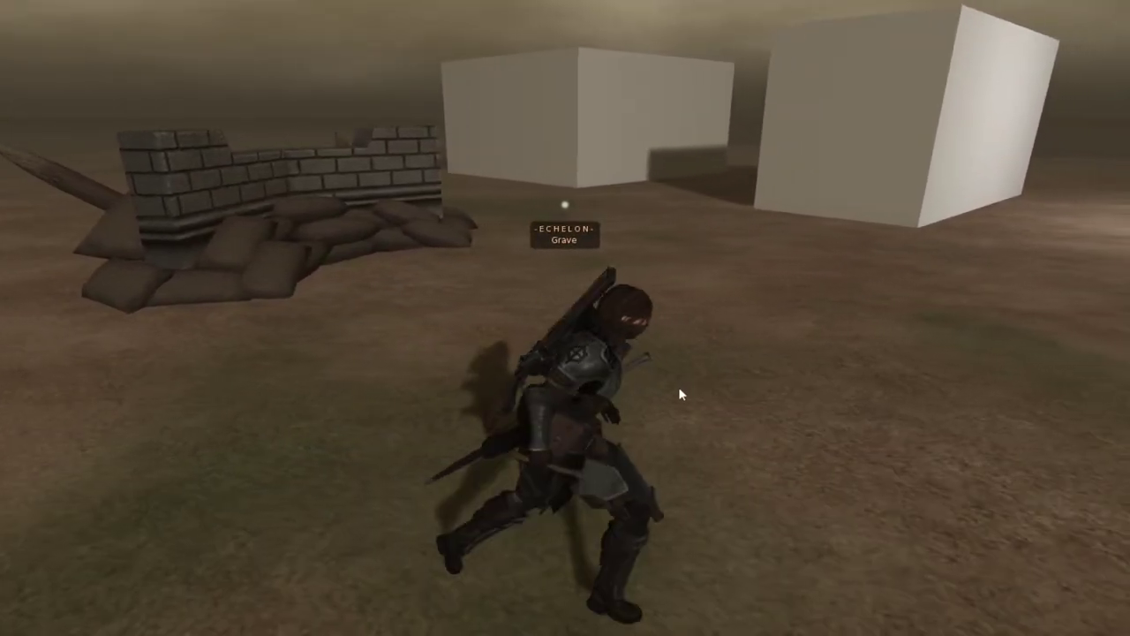